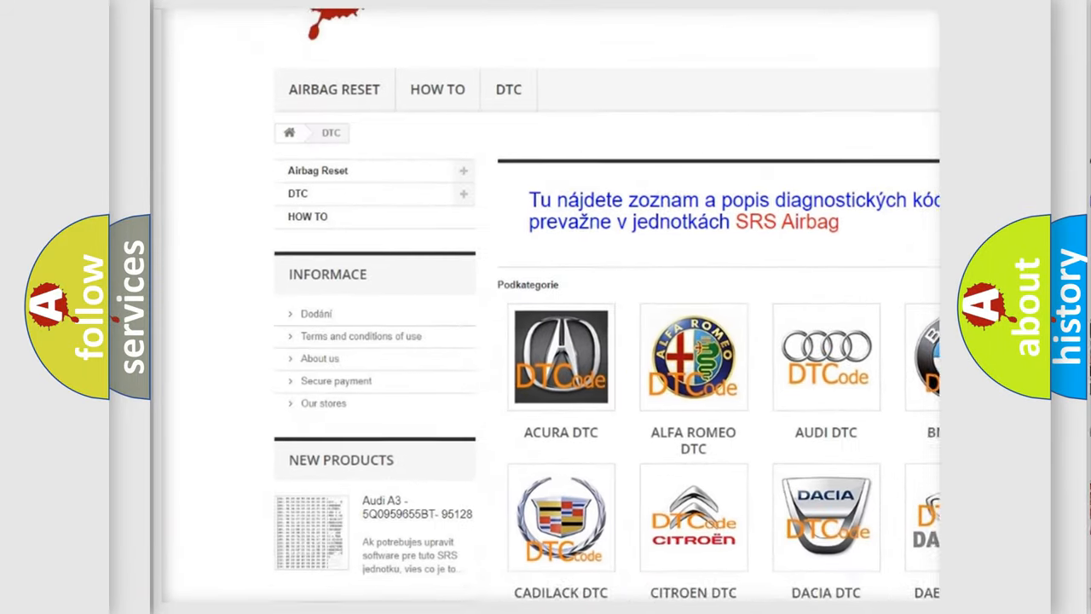
Scroll the airbag website's DTC page to the car brand tiles, including Alfa Romeo.
scroll(down, 3)
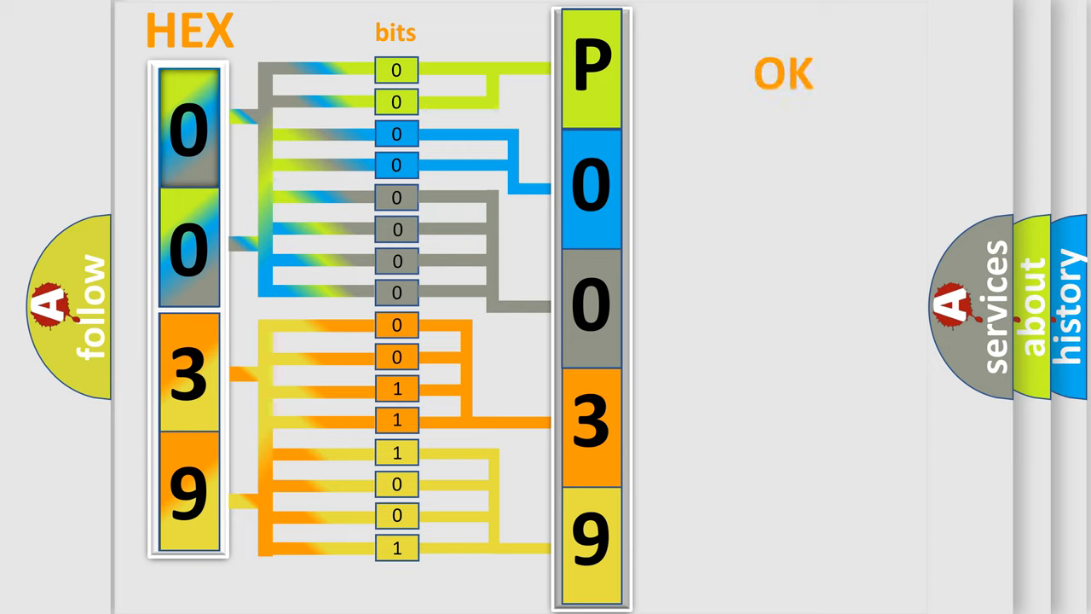
Show the Alfa Romeo DTCode logo beside the five code boxes P, 0, 0, 3, 9.
click(782, 74)
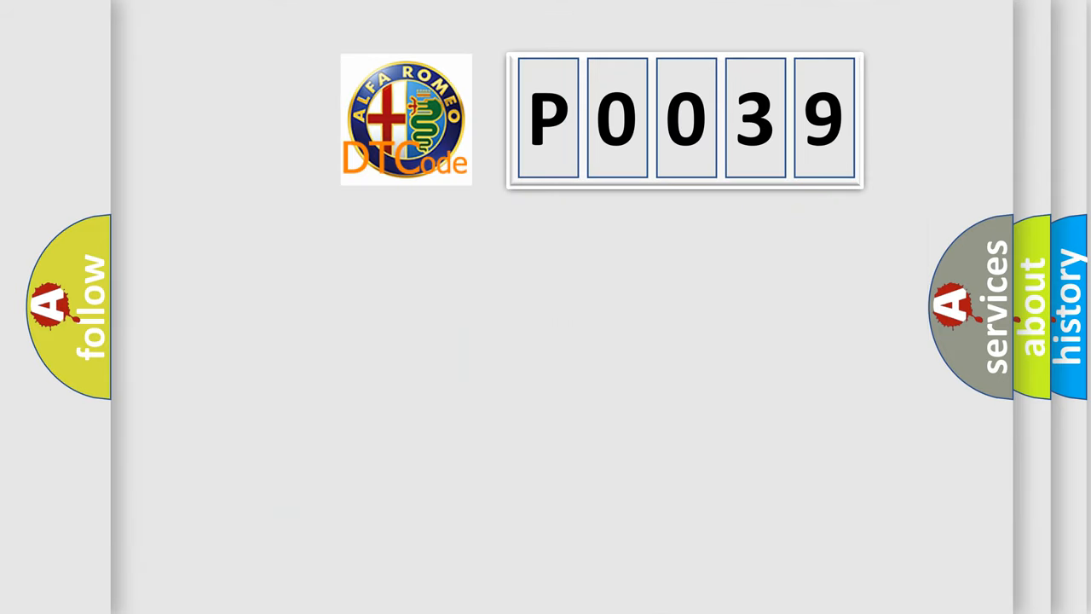